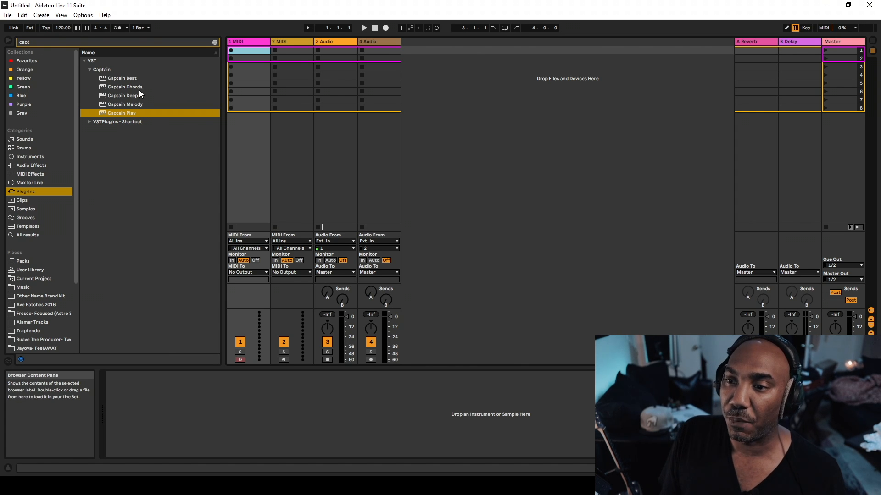
Step: Load the Captain Chords plug-in from the 'capt' search onto the first MIDI track
left_click(128, 86)
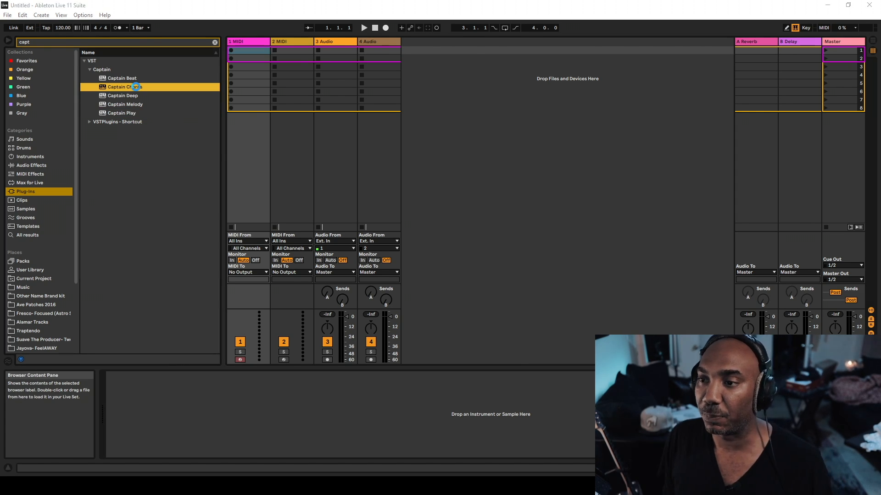
double_click(123, 87)
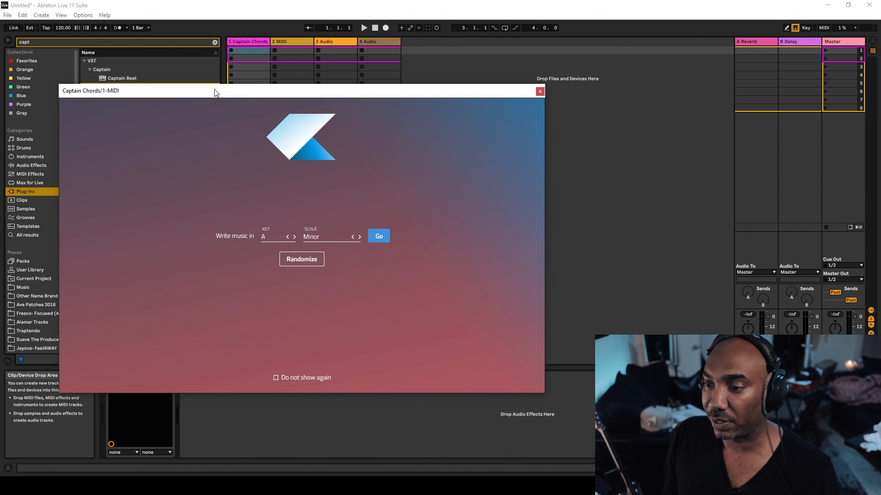
Step: Start a new Captain Chords song in E with the Minor scale
left_click(275, 236)
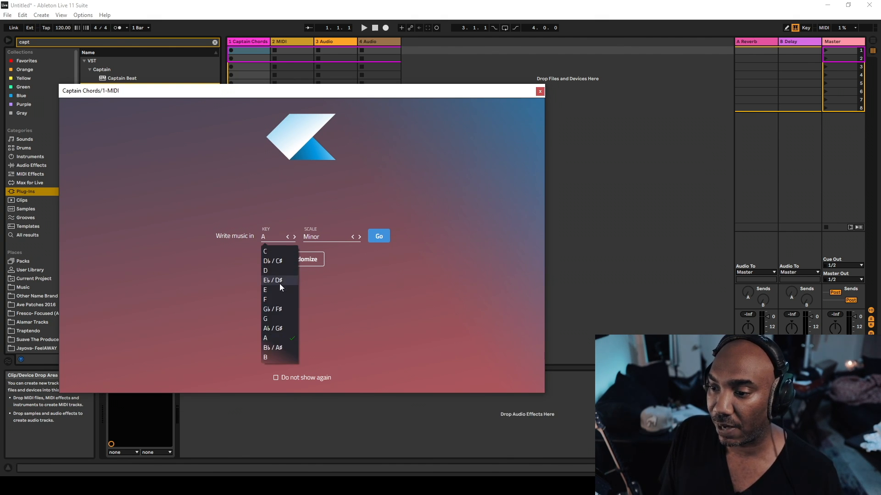
left_click(265, 289)
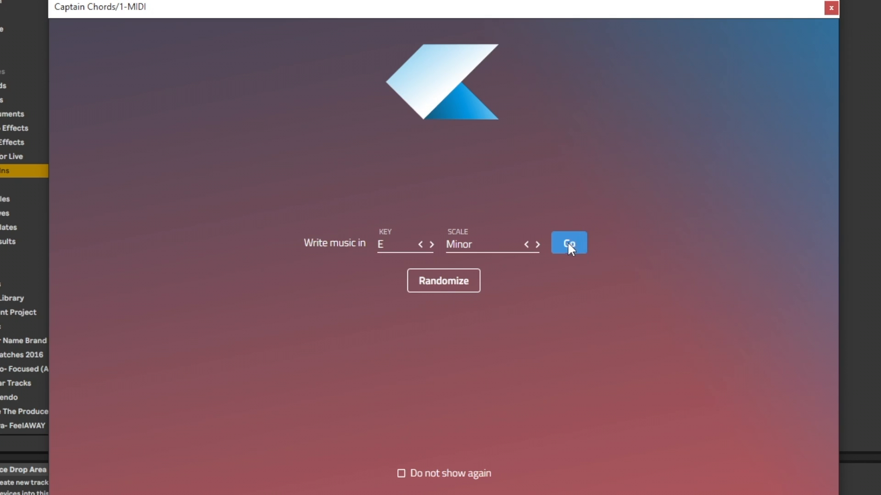
left_click(568, 243)
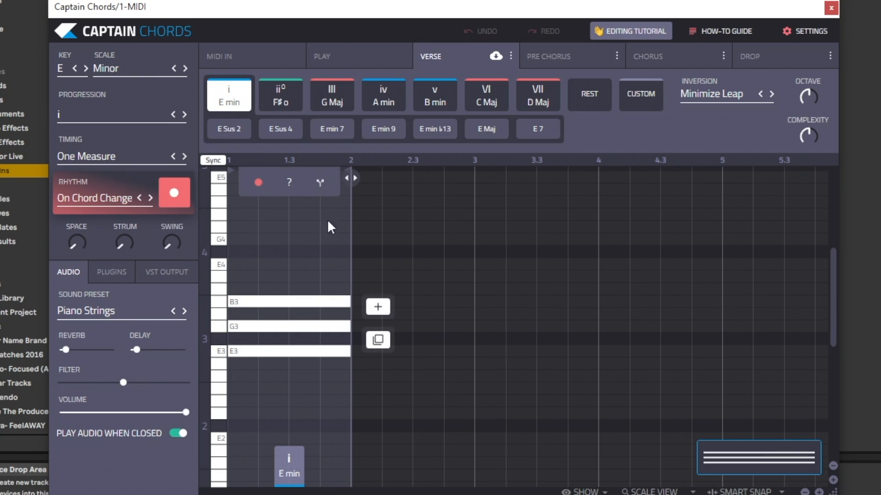
mouse_move(290, 185)
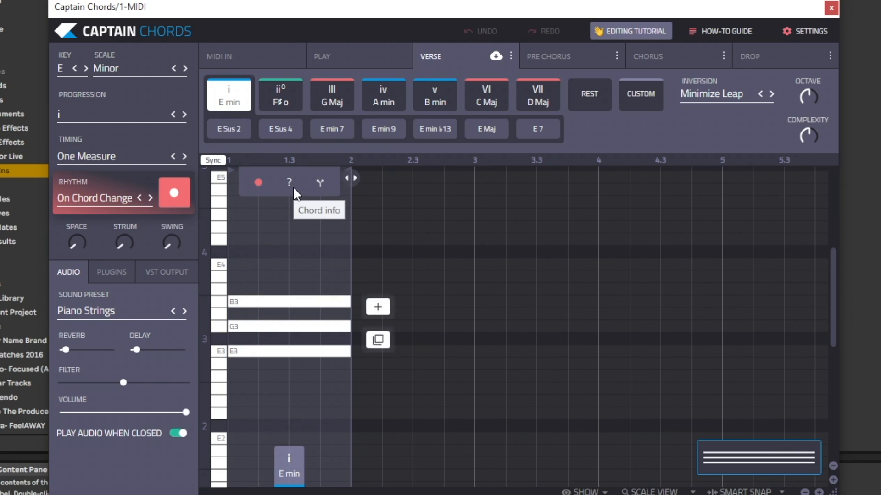
mouse_move(296, 193)
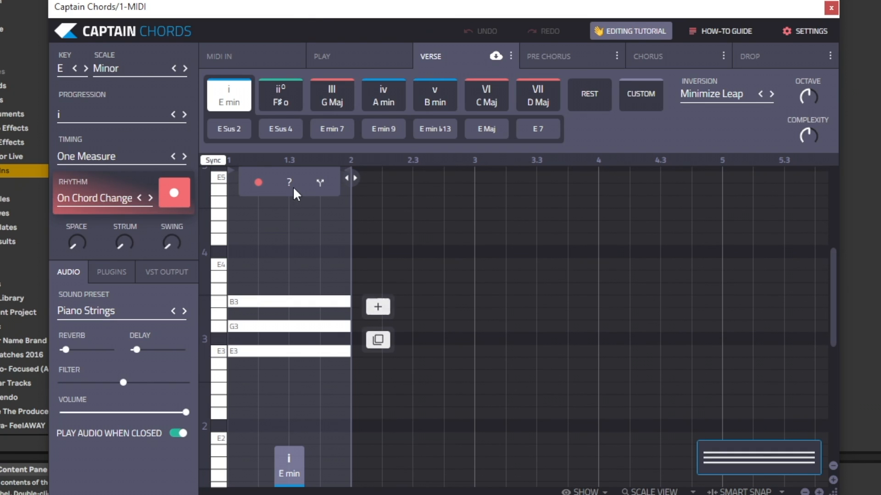
Step: Switch the chord Timing from One Measure to Half measure
left_click(173, 157)
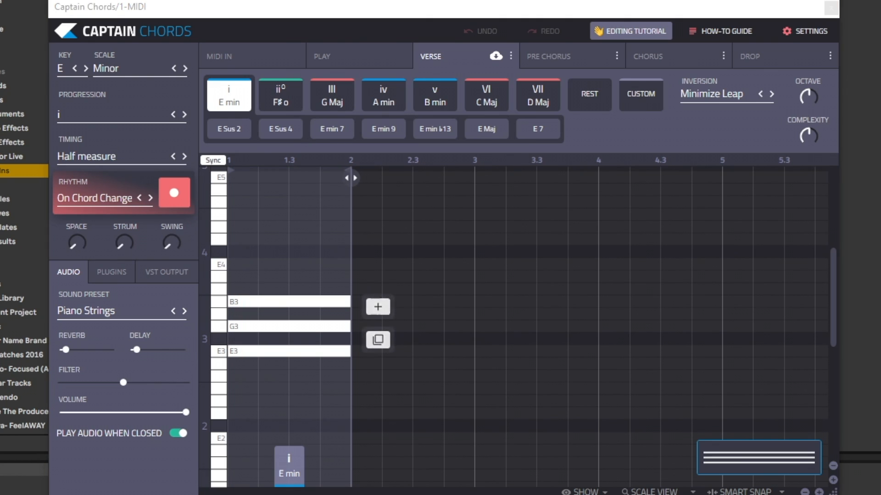
mouse_move(132, 374)
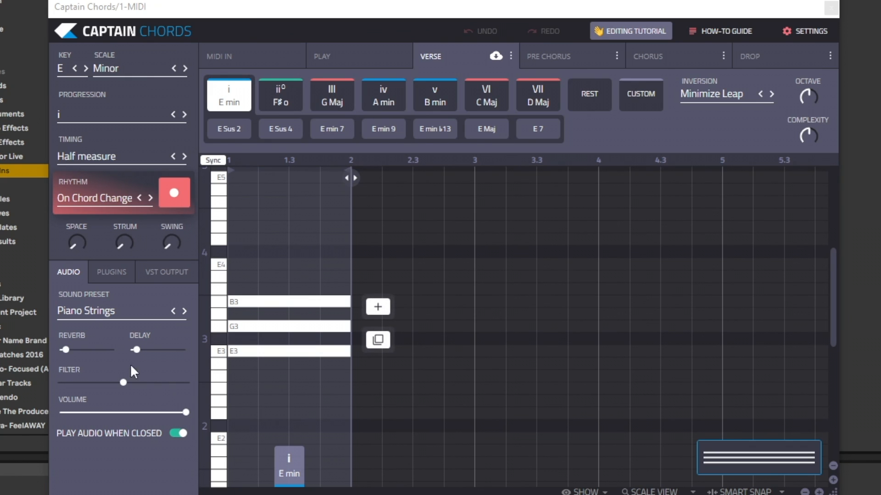
Step: Browse the Sound Preset list and choose the Lush Pad sound
left_click(86, 311)
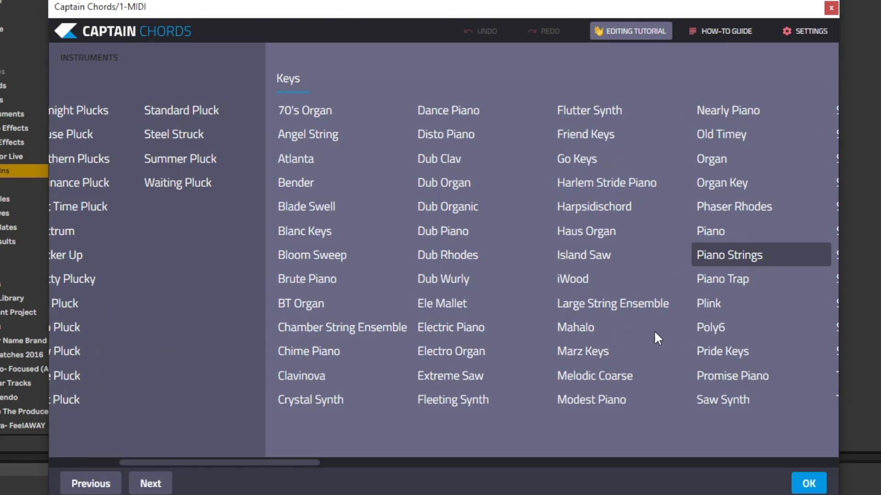
mouse_move(715, 361)
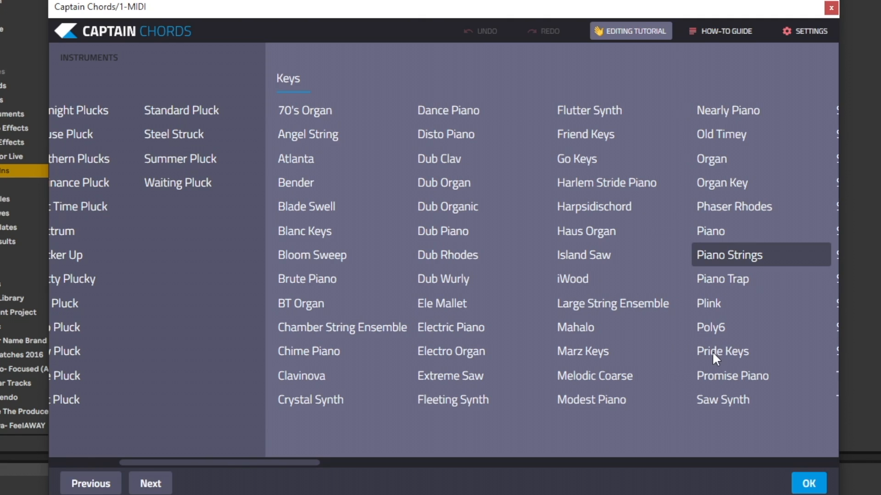
mouse_move(594, 354)
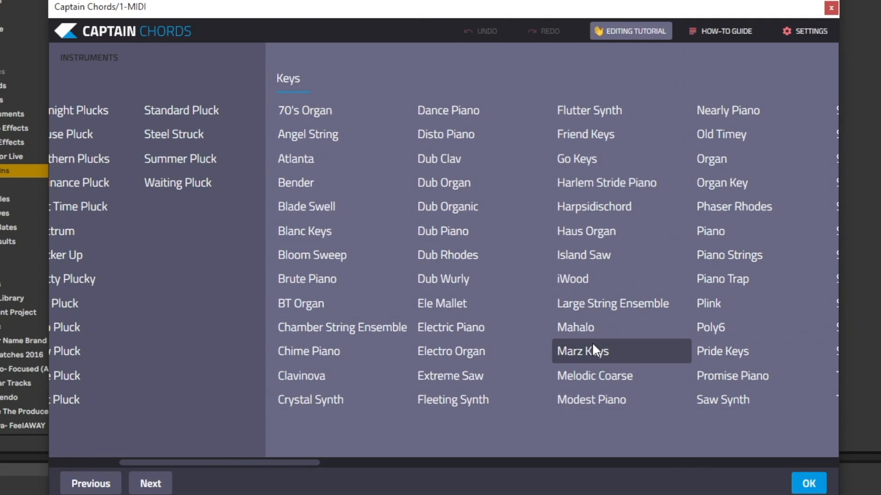
mouse_move(295, 174)
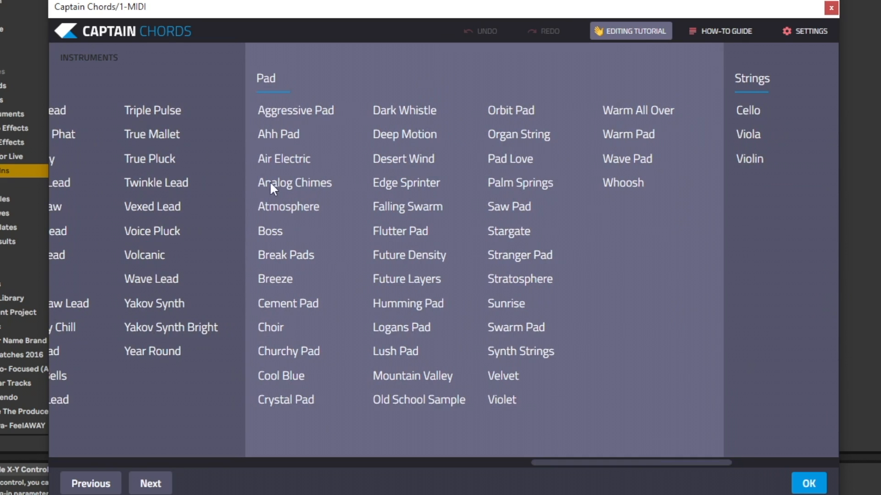
mouse_move(386, 150)
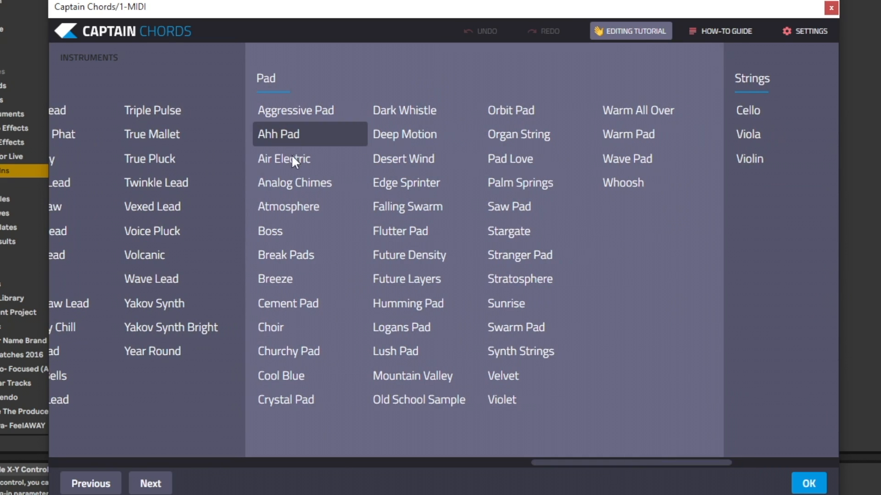
left_click(285, 255)
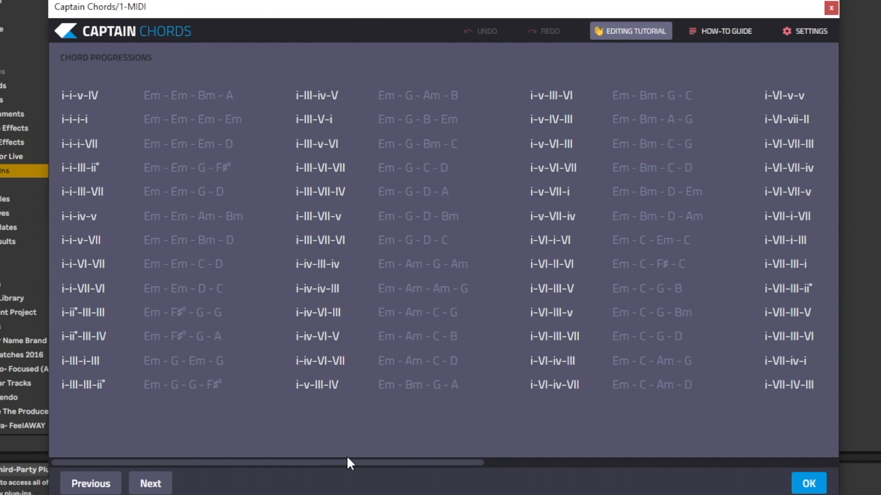
Step: Scroll the Progression list and apply the i-iv-VI-VII chord progression
left_click_drag(349, 463, 566, 465)
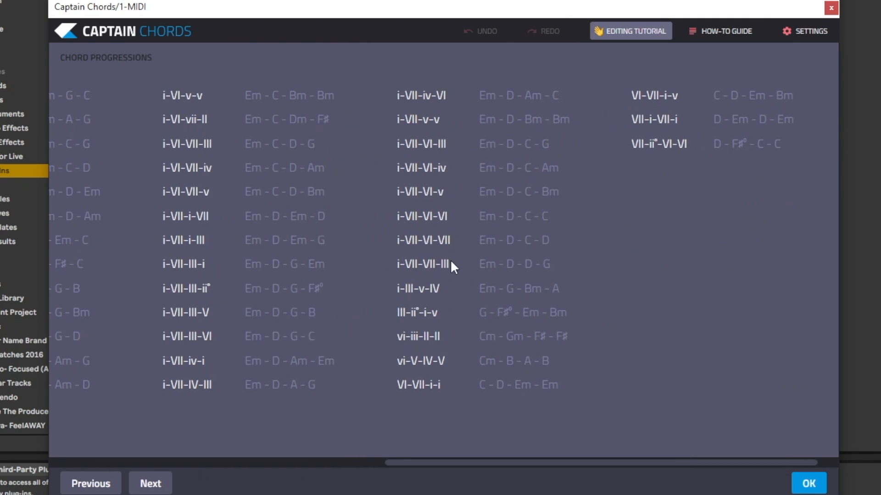
left_click(423, 240)
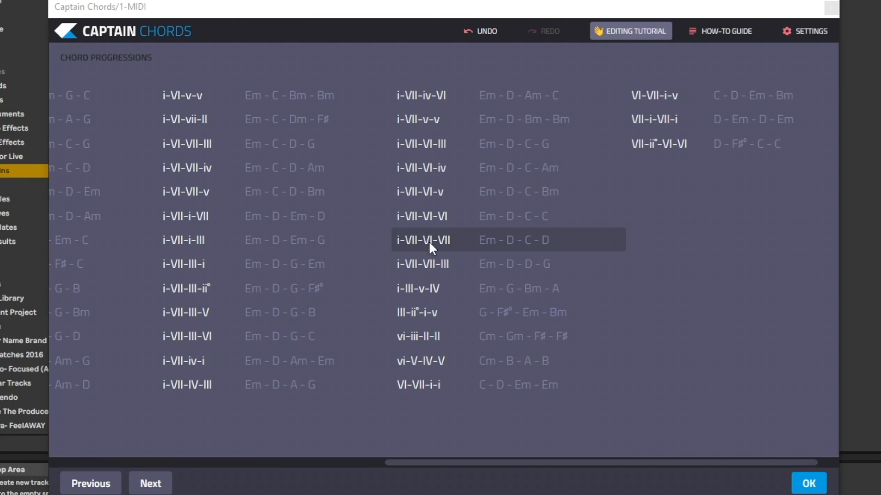
mouse_move(435, 249)
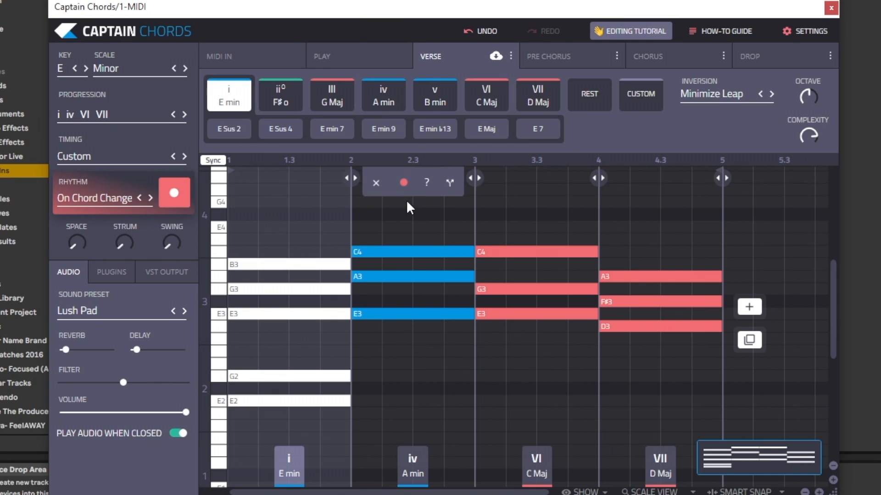
Step: Swap verse chords through variations, ending with Cm, A sus2, Cm and D
left_click(486, 94)
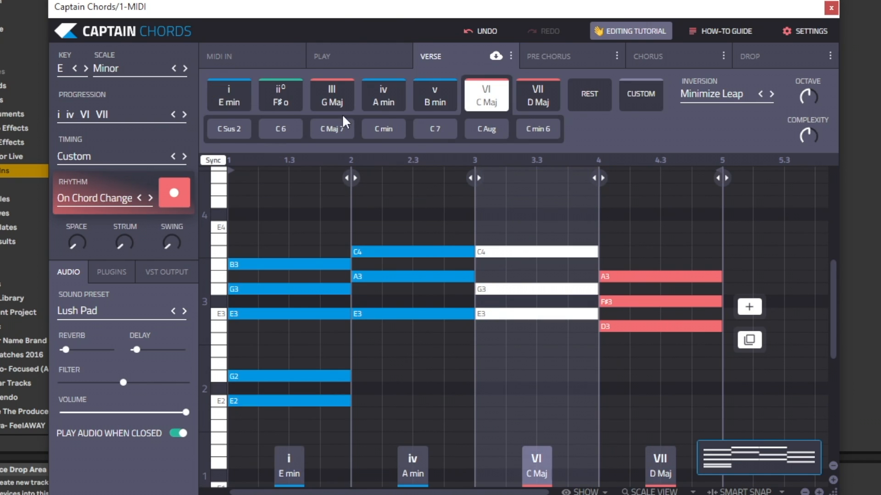
mouse_move(385, 141)
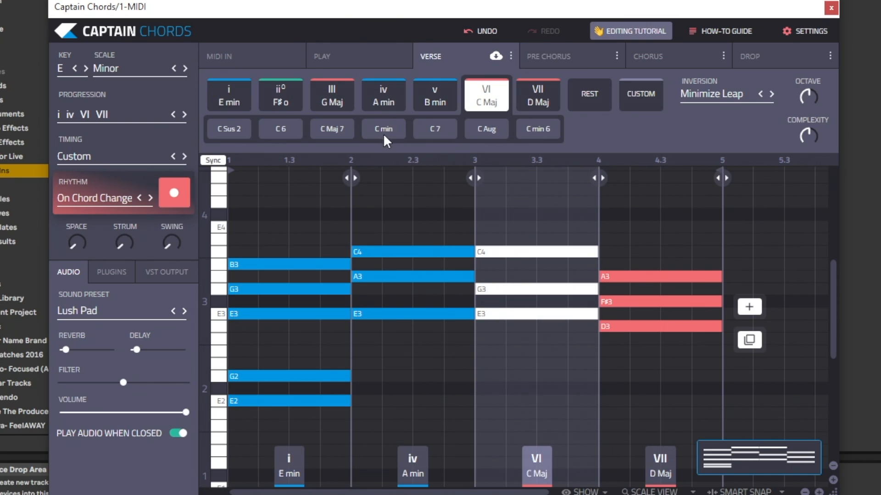
left_click(383, 129)
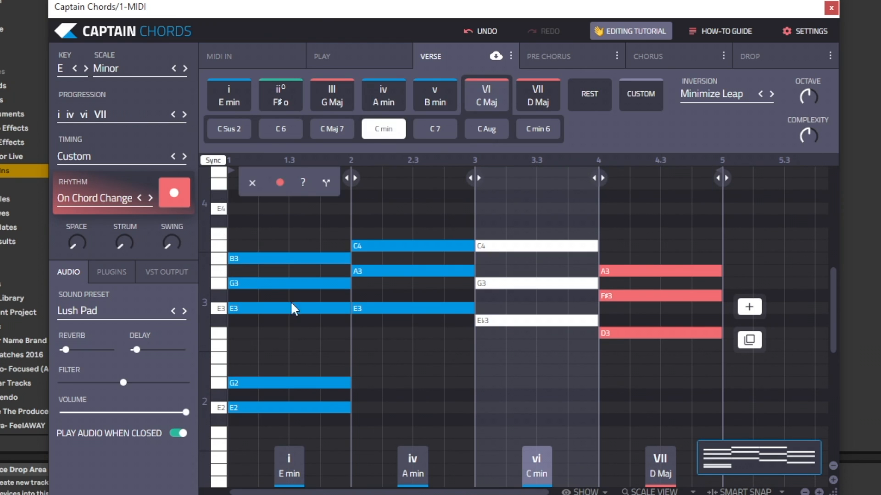
left_click(228, 95)
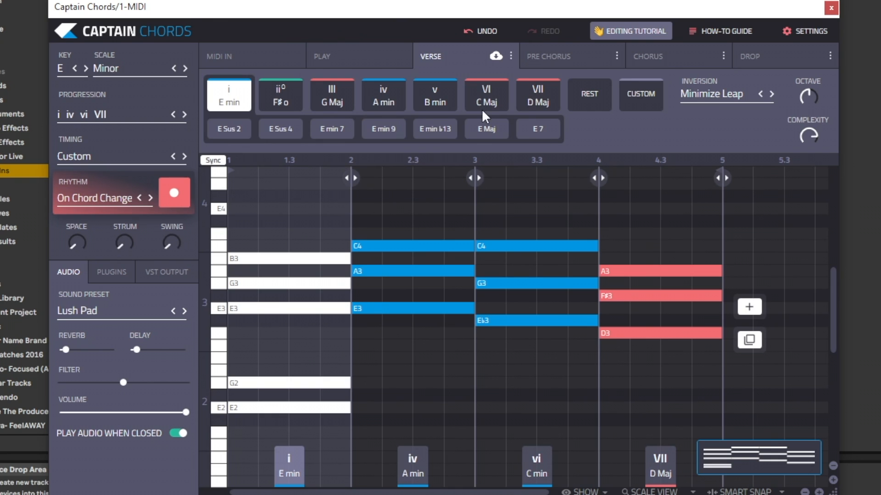
left_click(486, 128)
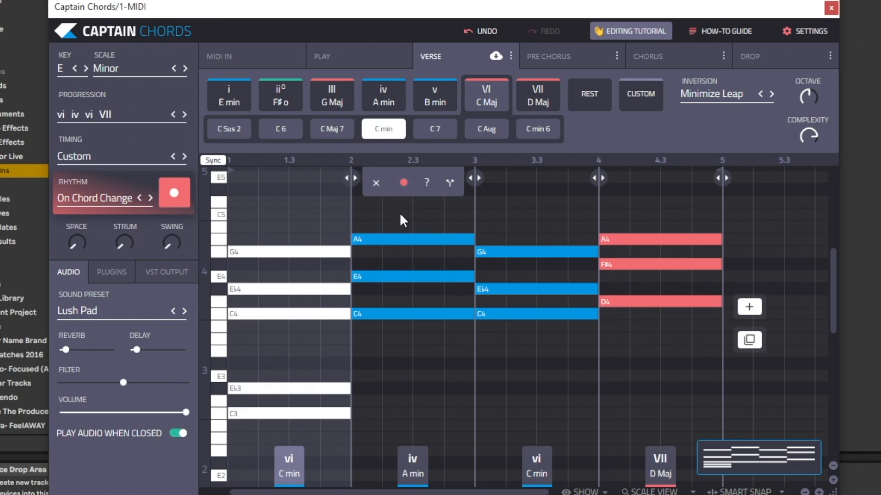
left_click(332, 129)
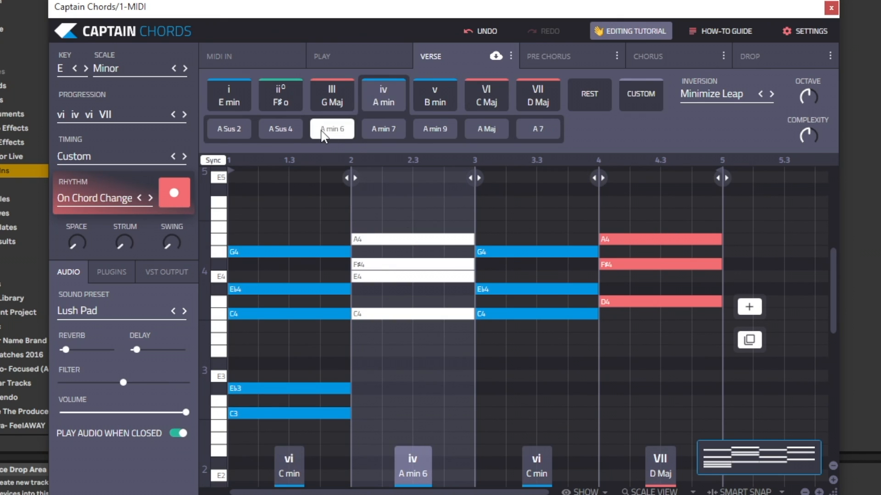
left_click(229, 129)
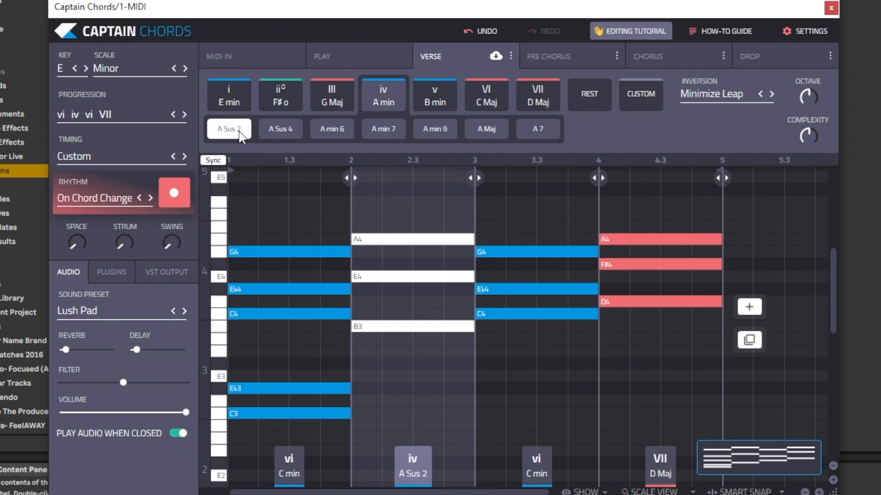
mouse_move(88, 154)
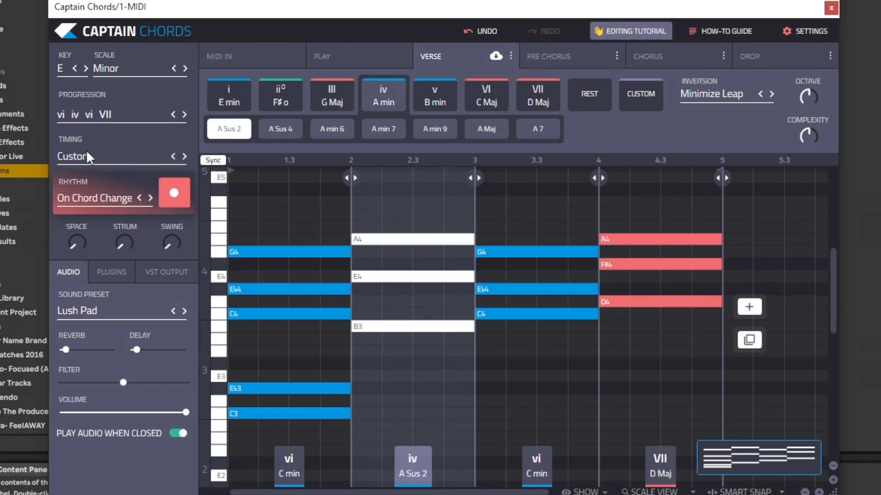
left_click(110, 157)
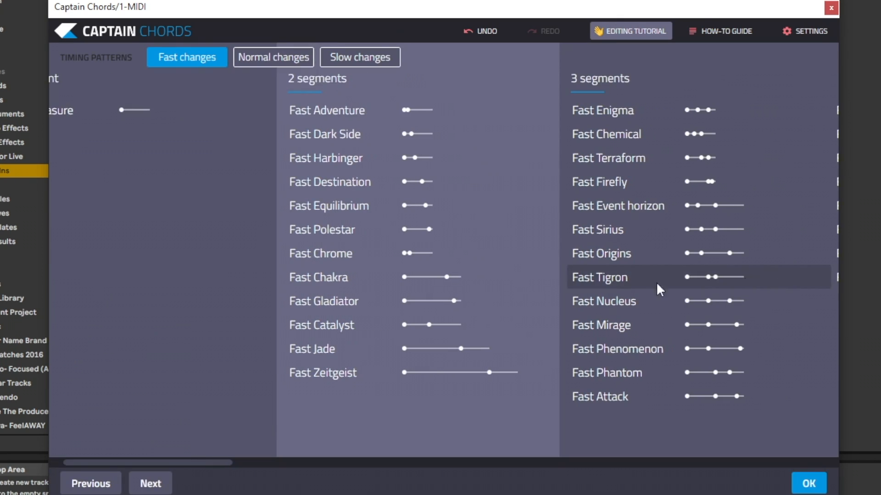
left_click(274, 57)
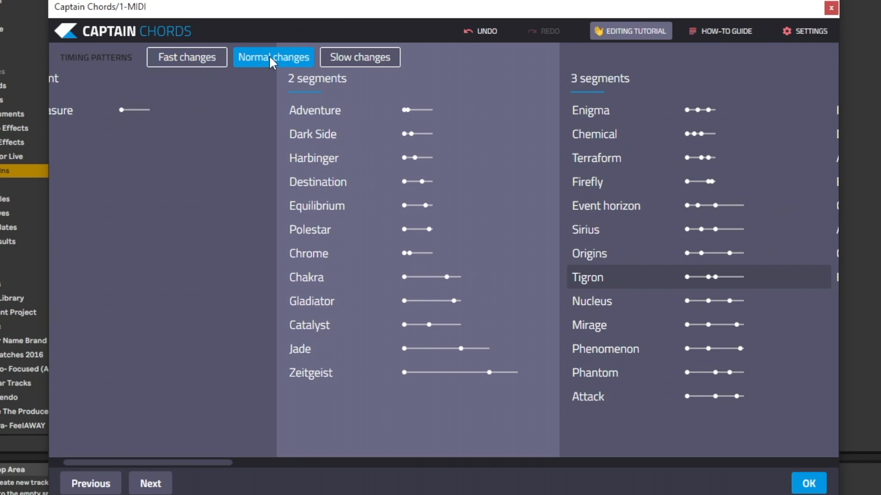
left_click(360, 56)
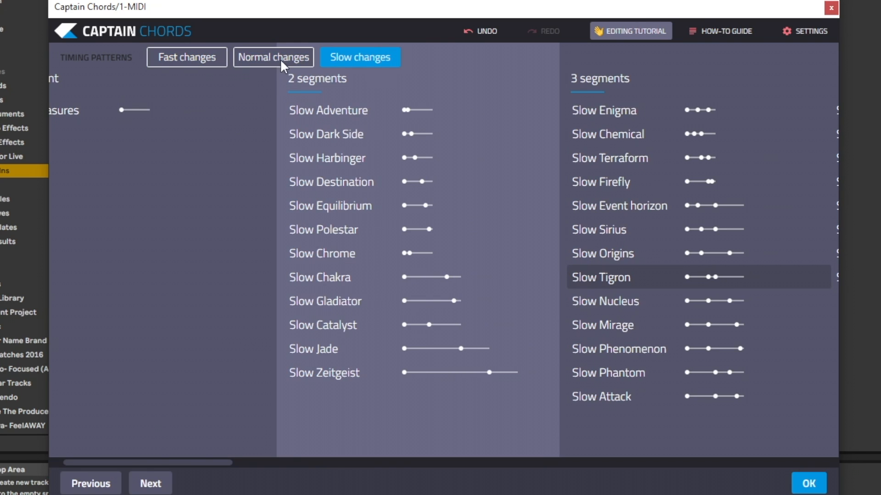
left_click(186, 58)
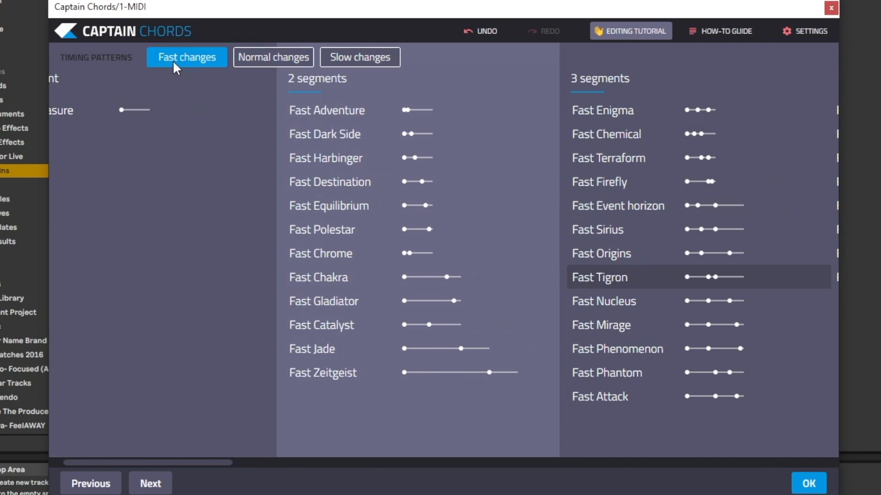
left_click(597, 230)
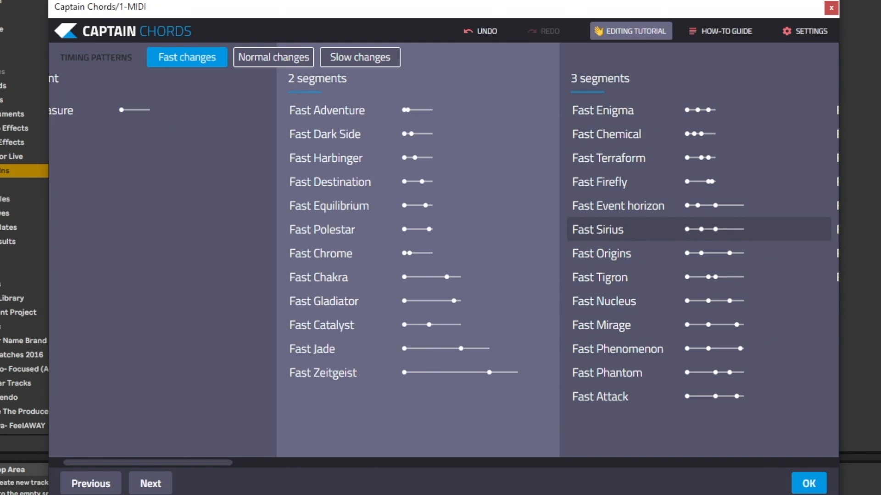
left_click(810, 482)
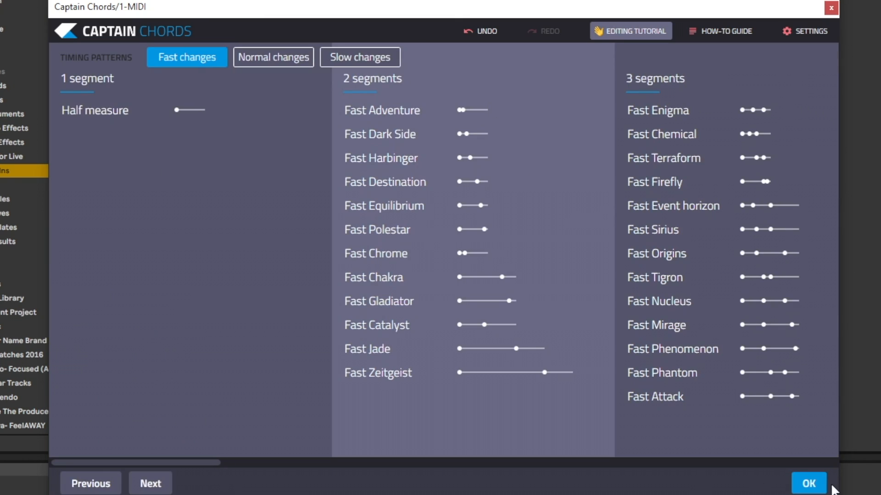
left_click(811, 482)
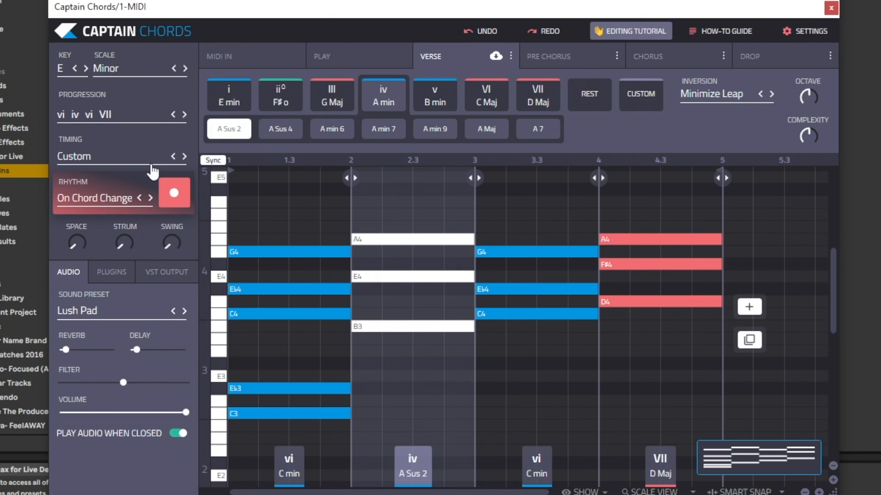
Step: Reopen the timing patterns and show the normal-speed patterns for the verse
left_click(122, 156)
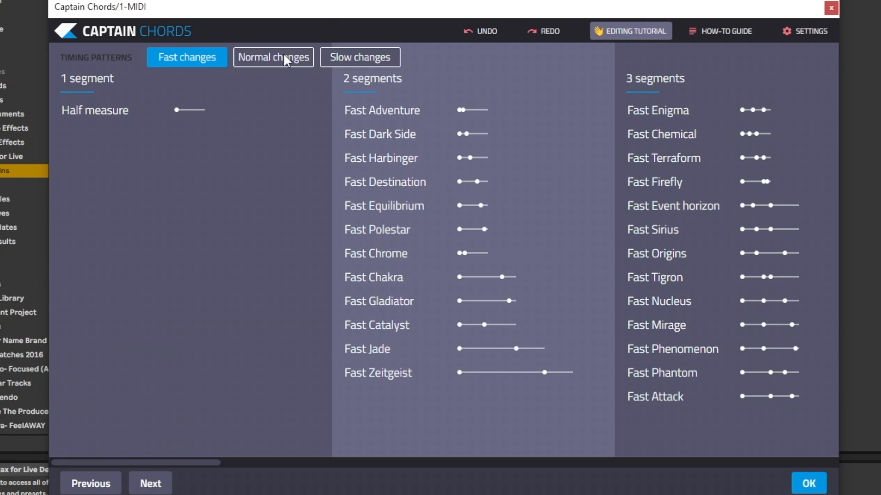
left_click(273, 57)
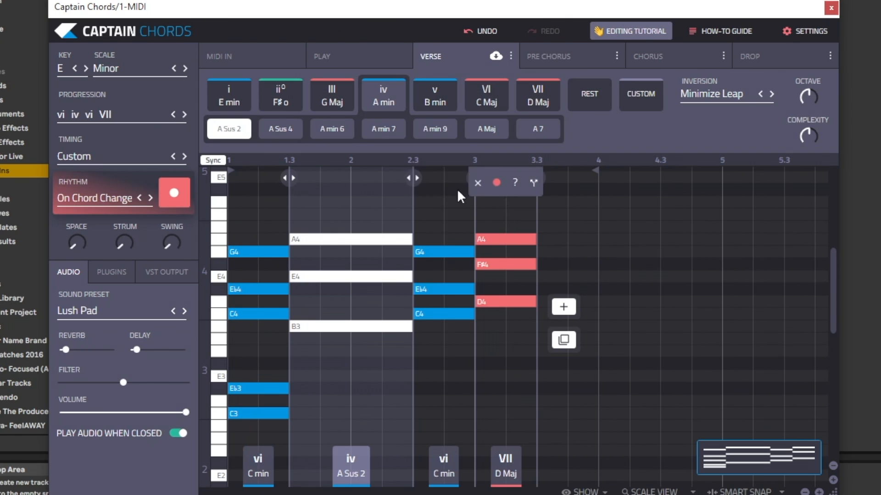
mouse_move(533, 183)
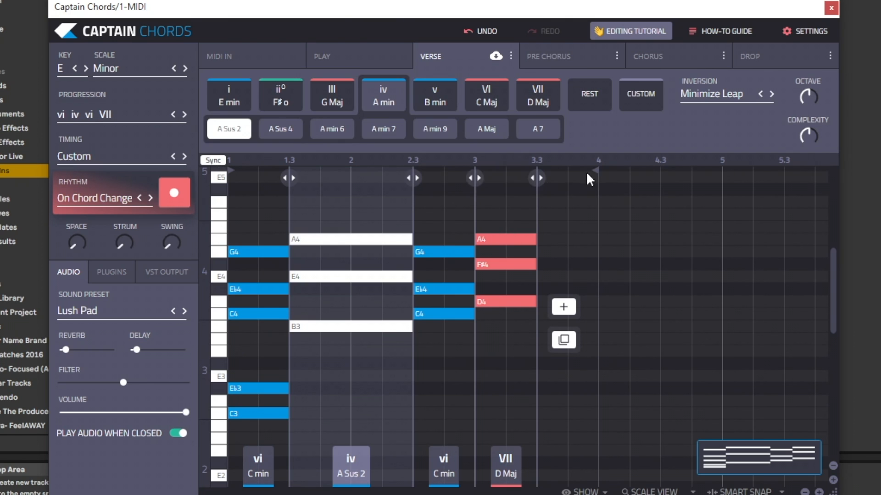
mouse_move(566, 182)
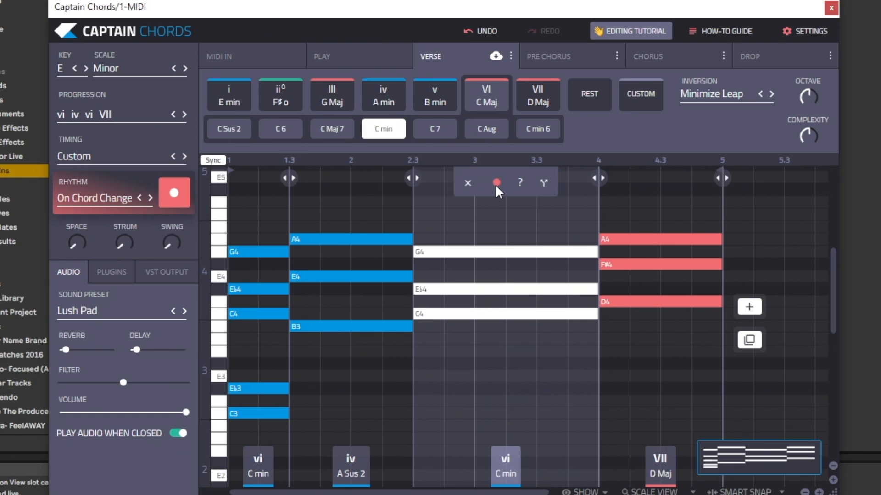
mouse_move(496, 183)
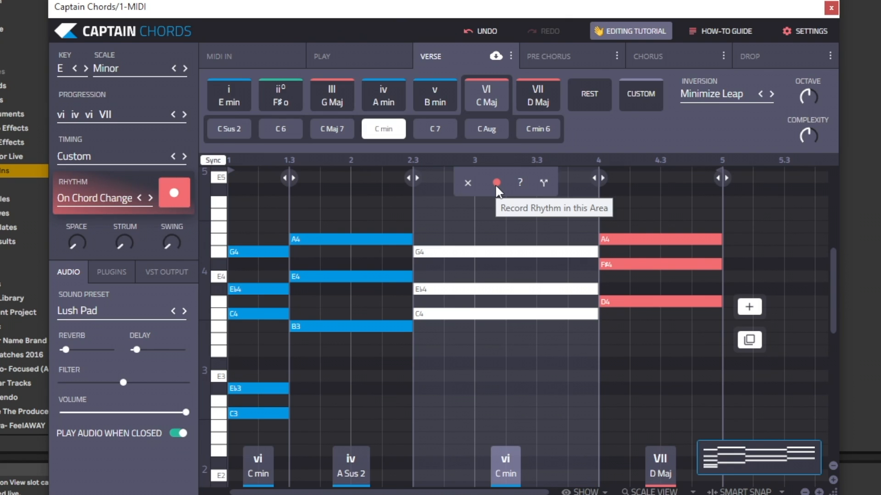
Step: Record a tapped custom rhythm for the third chord's area after dismissing the tip
left_click(496, 183)
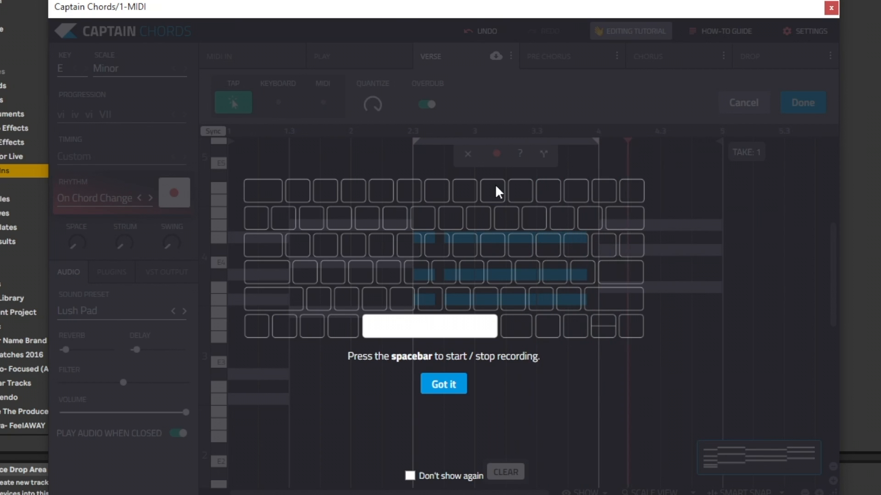
mouse_move(479, 425)
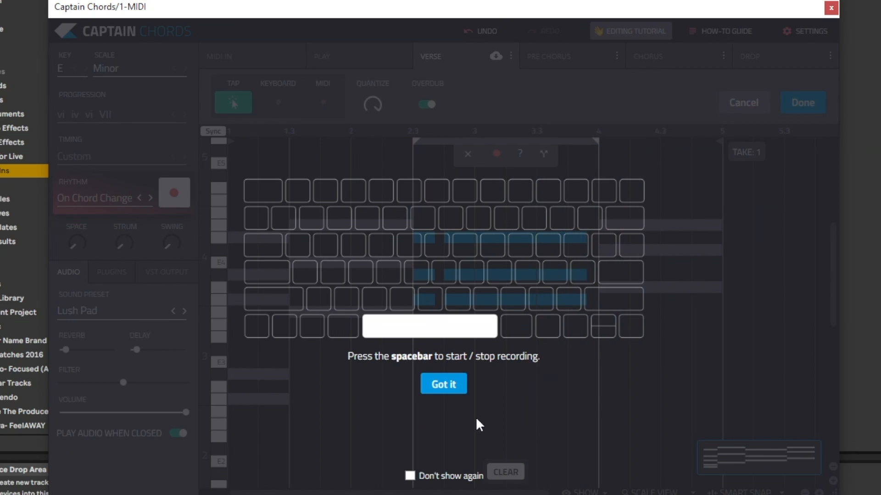
left_click(444, 384)
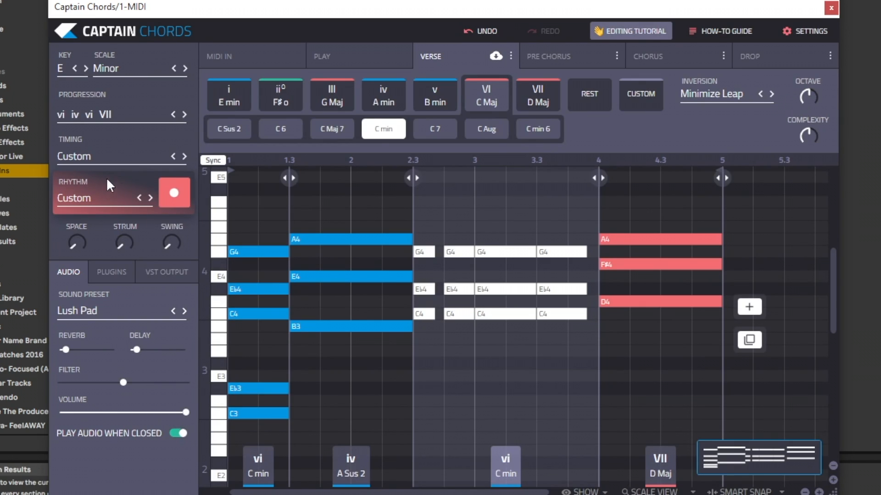
left_click(174, 193)
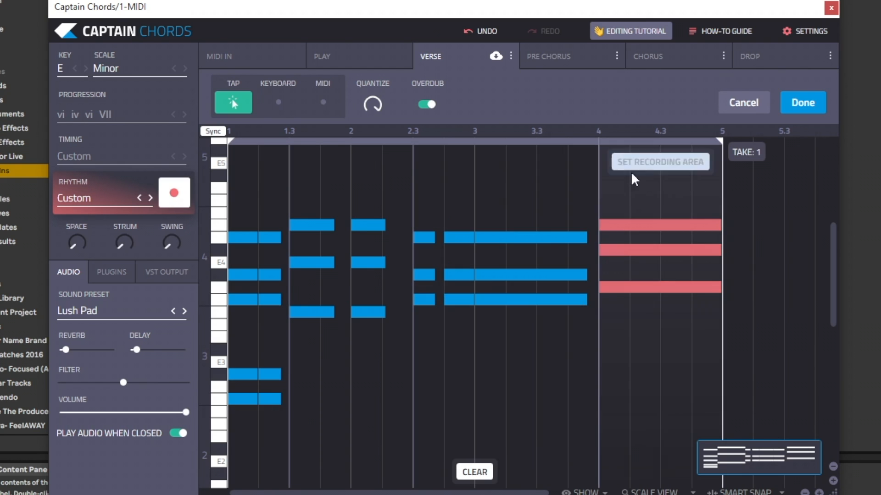
Step: Keep the rhythm take, play E minor on the computer keyboard, and open Chorus
left_click(322, 56)
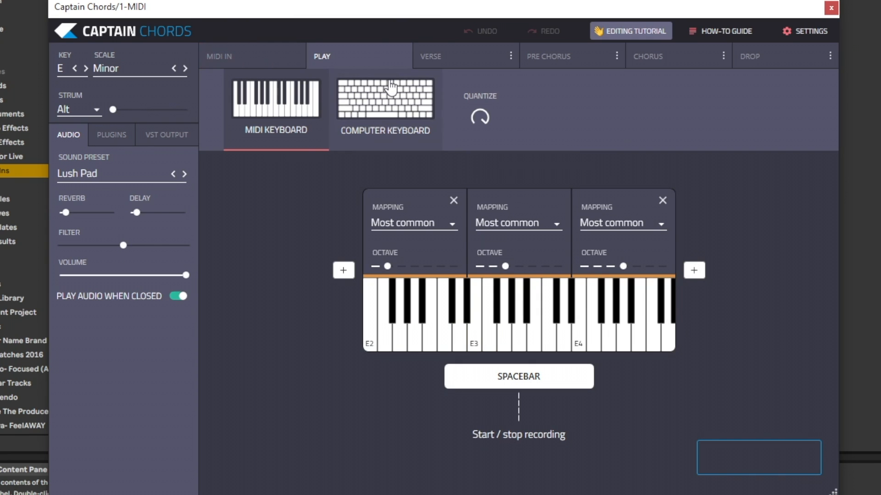
left_click(385, 96)
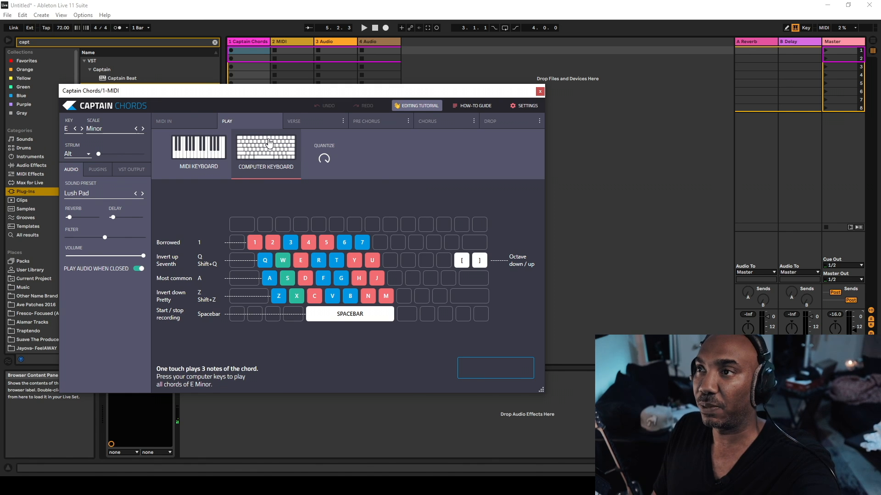
key("v")
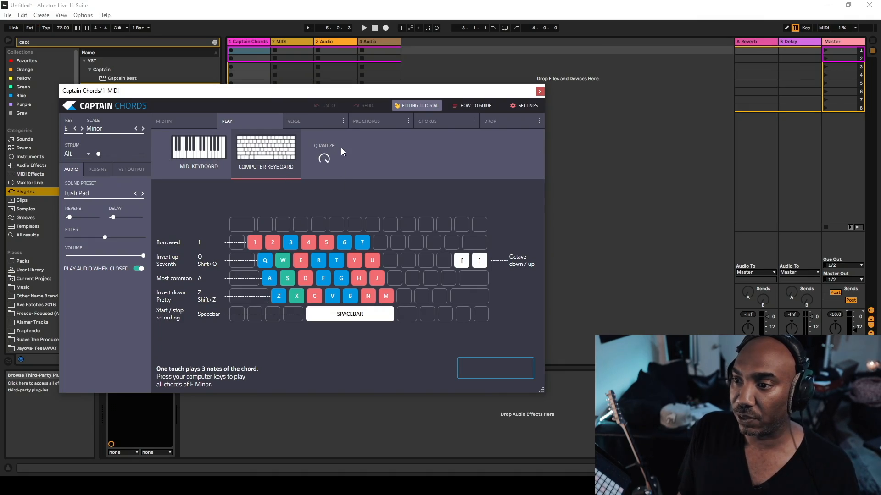
left_click(294, 121)
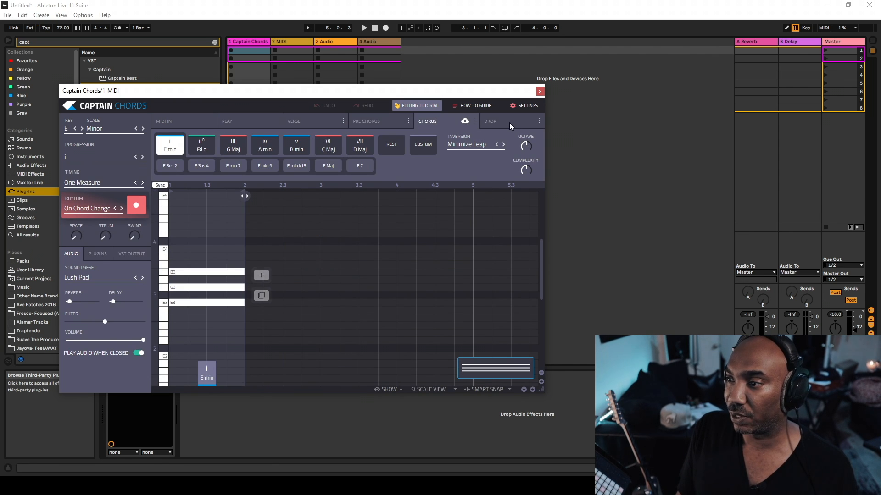
left_click(294, 121)
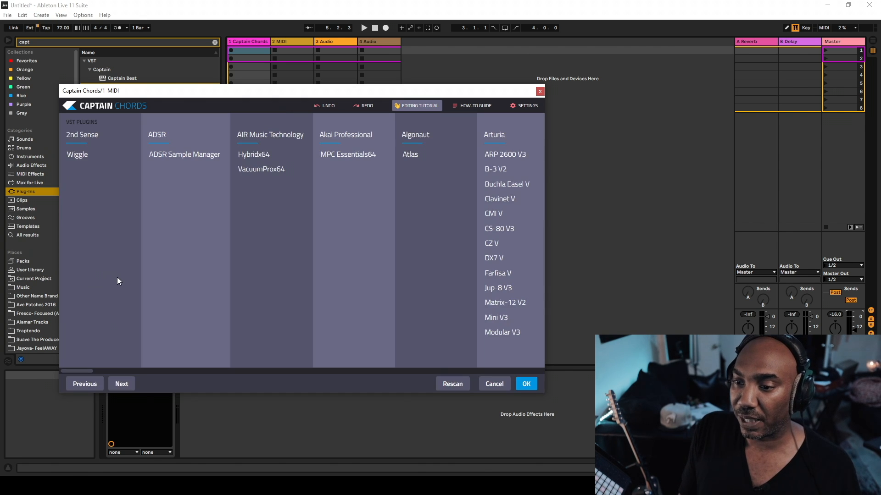
mouse_move(86, 375)
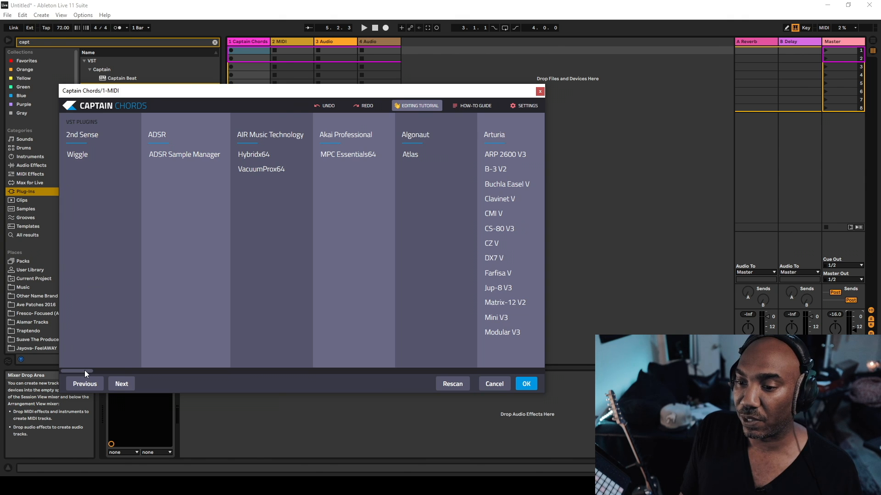
Step: Pick Arturia's DX7 V in the plugin scan dialog and confirm with OK
left_click_drag(89, 371, 168, 371)
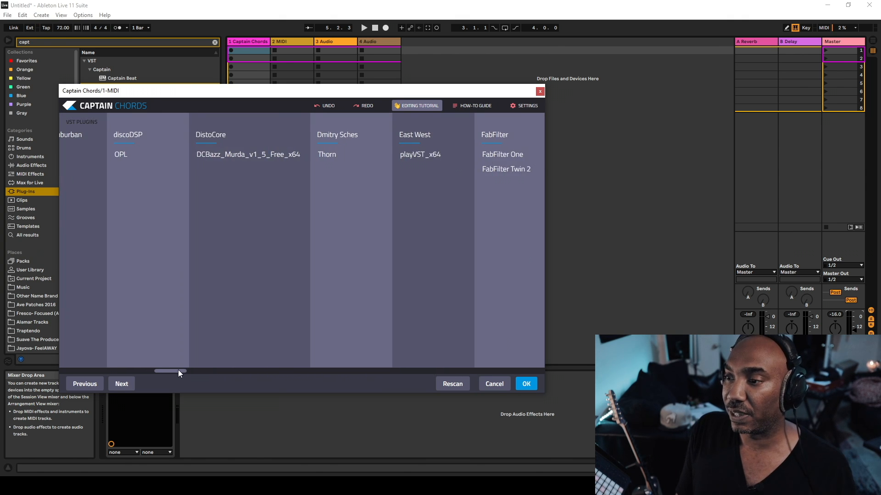
left_click_drag(168, 370, 95, 371)
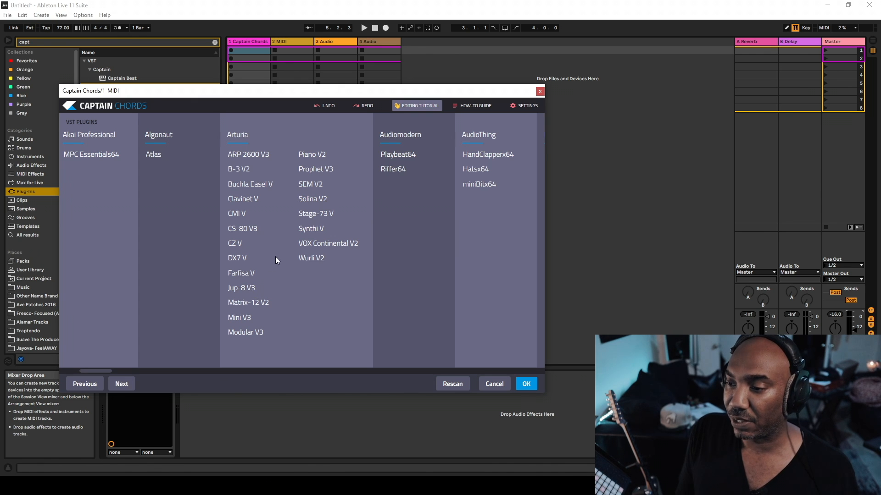
mouse_move(316, 223)
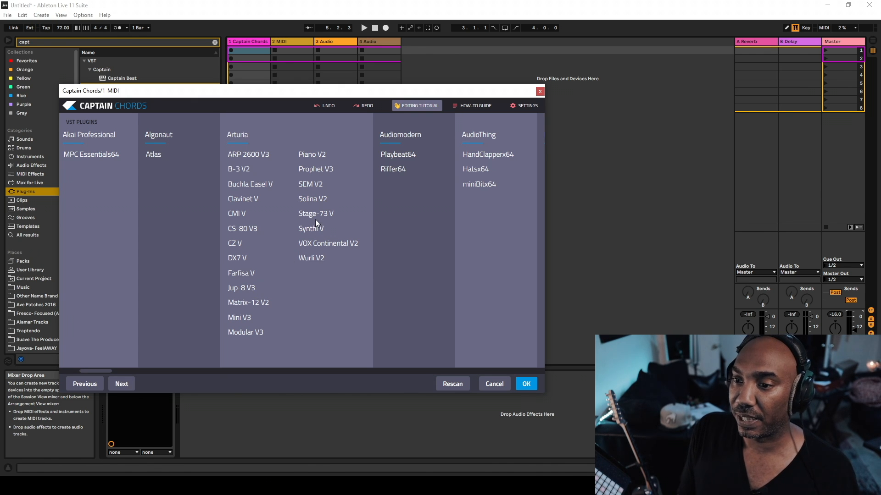
mouse_move(300, 221)
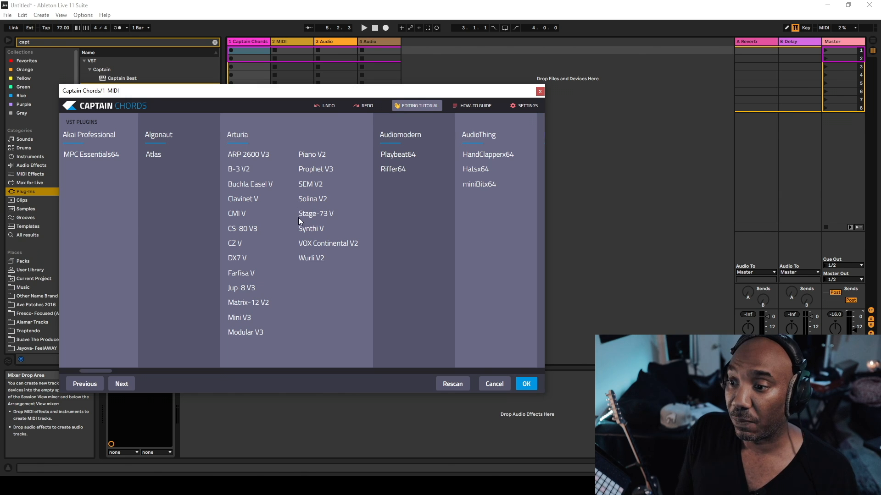
mouse_move(244, 251)
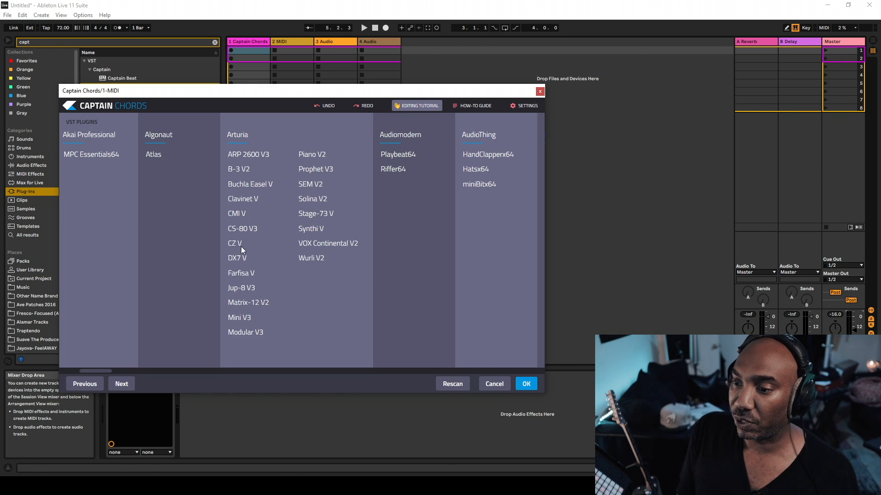
left_click(237, 258)
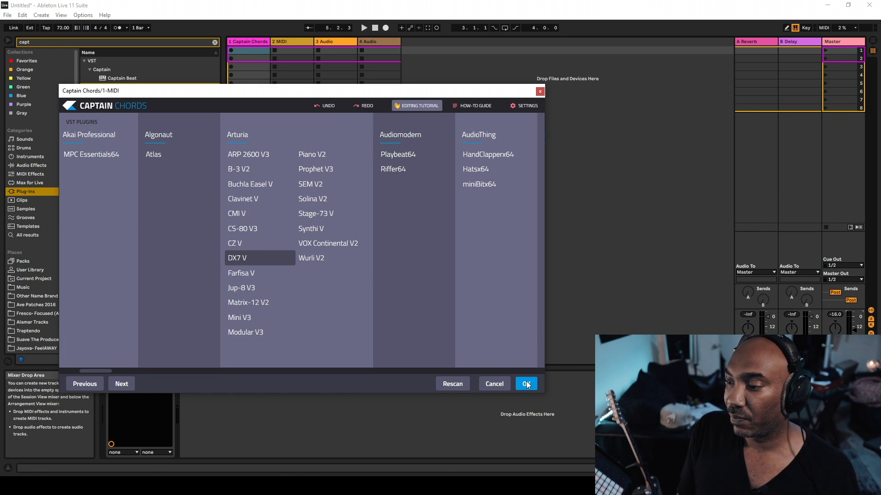
left_click(526, 384)
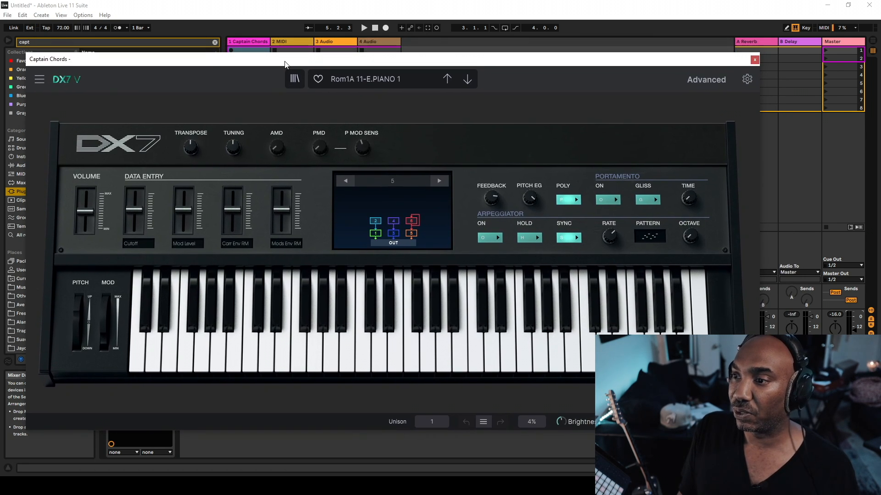
Step: Browse DX7 V's Pad and Sequence preset categories and pick a Sequence preset
left_click(364, 28)
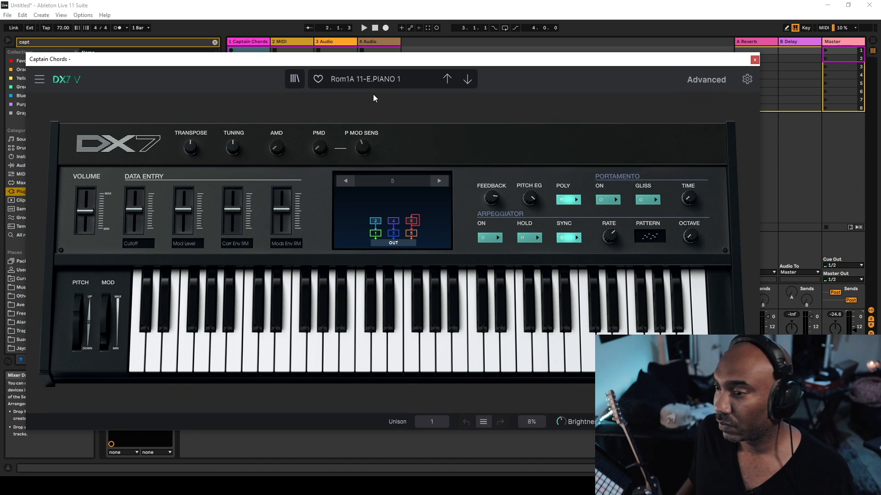
left_click(379, 79)
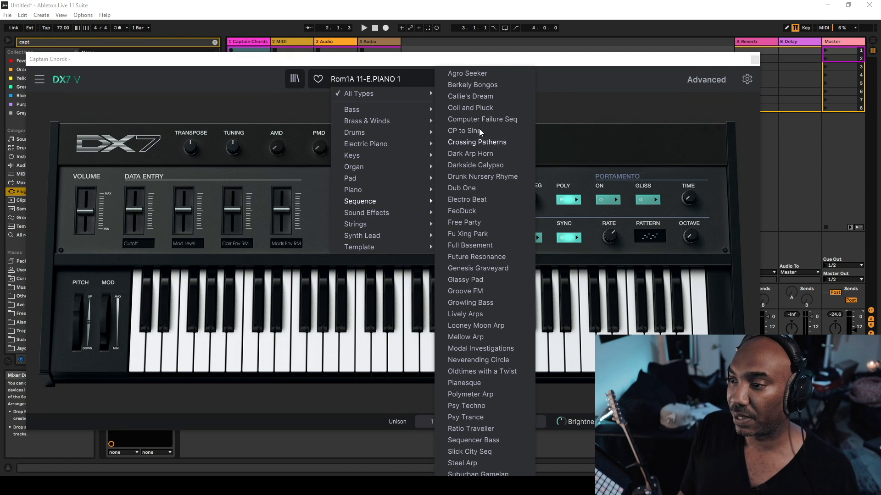
left_click(359, 179)
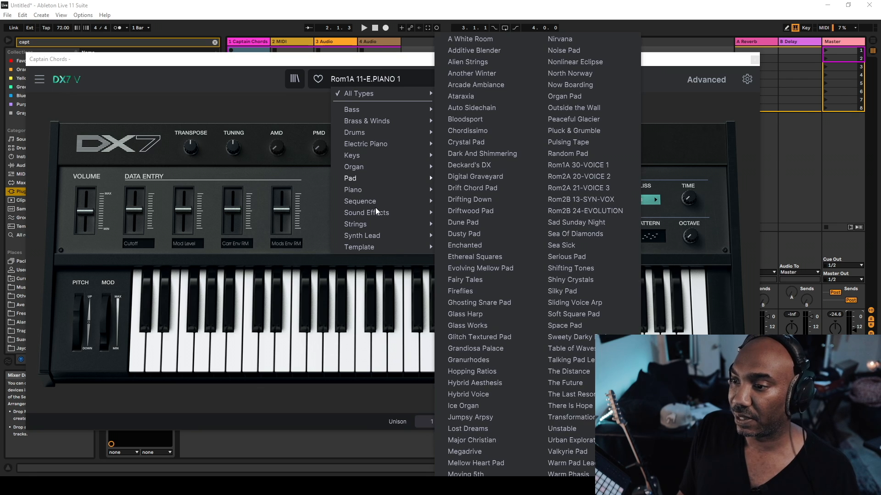
left_click(360, 201)
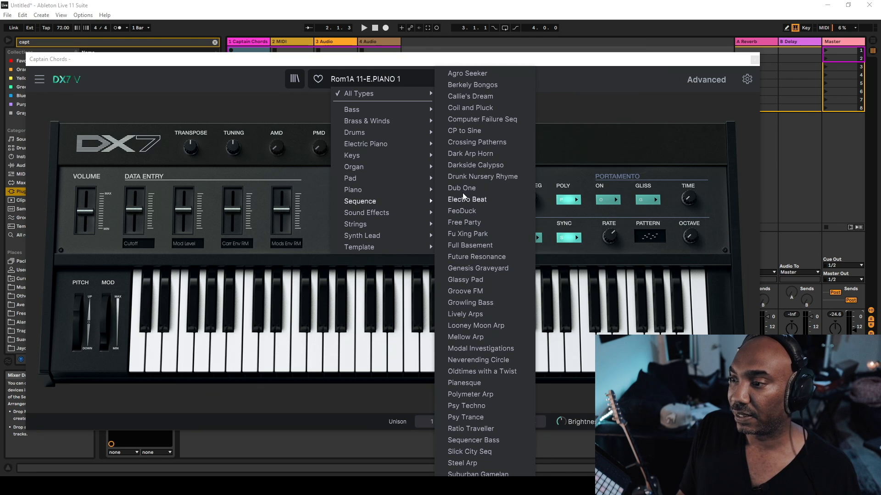
mouse_move(476, 114)
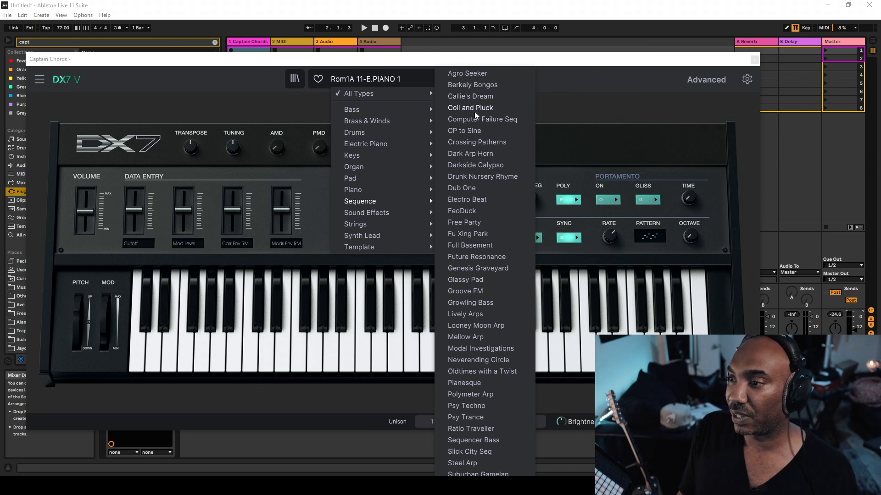
left_click(470, 395)
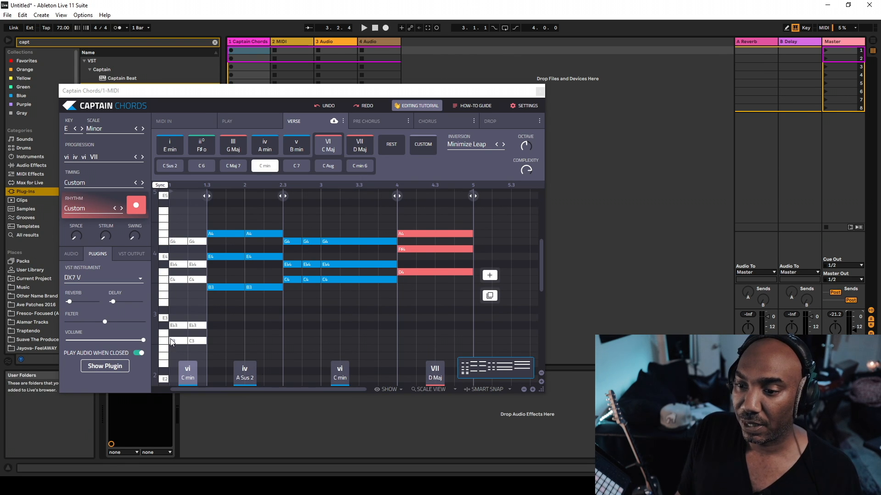
Step: Check the Audio and Plugins tabs, then drag the chord clip onto the second MIDI track
left_click(71, 253)
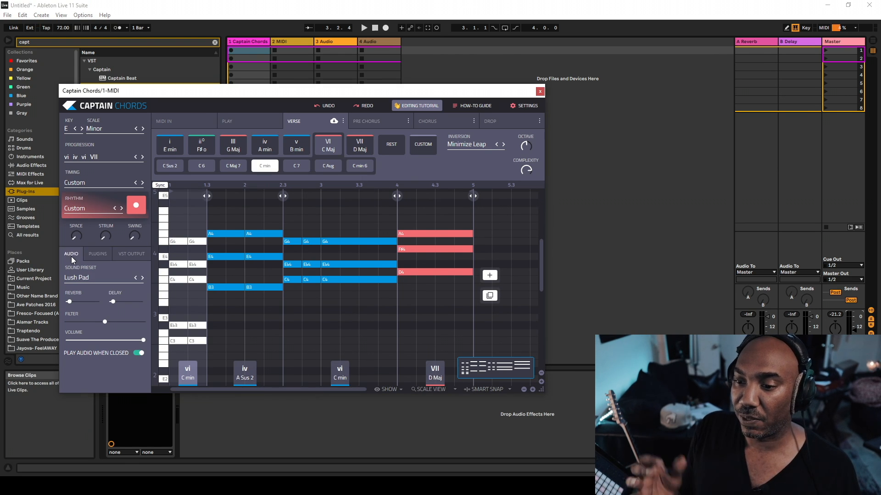
left_click(97, 254)
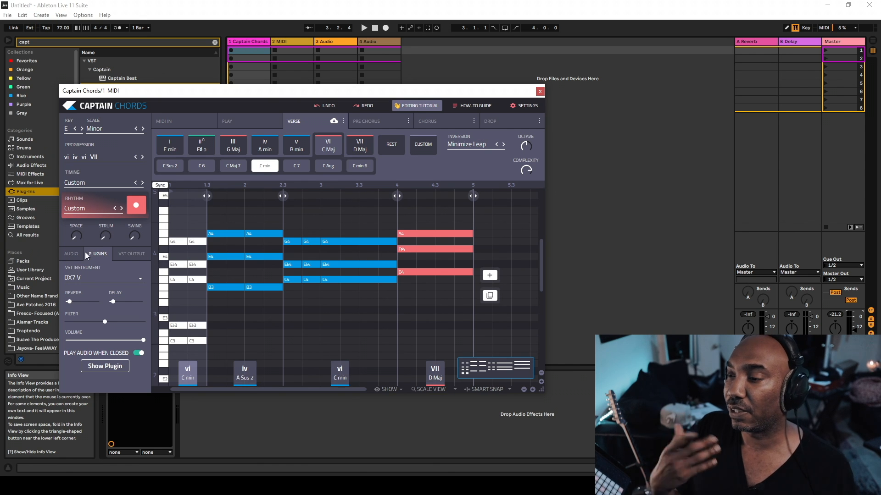
mouse_move(506, 374)
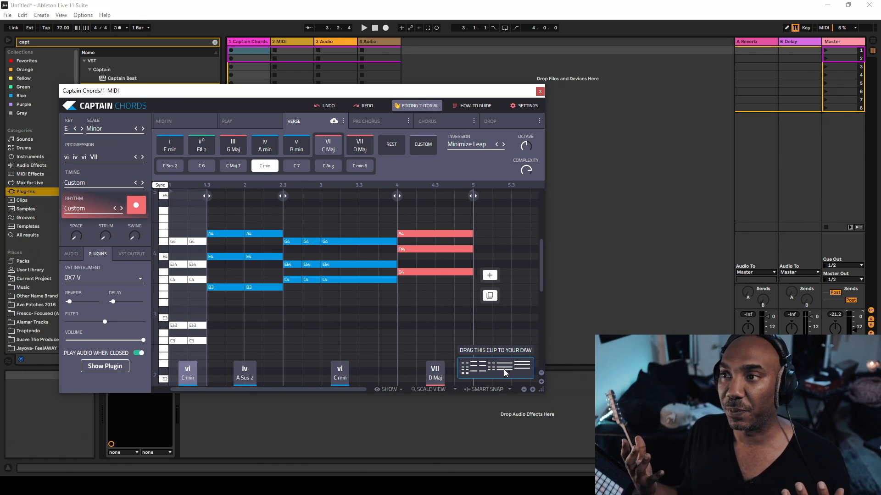
left_click(540, 91)
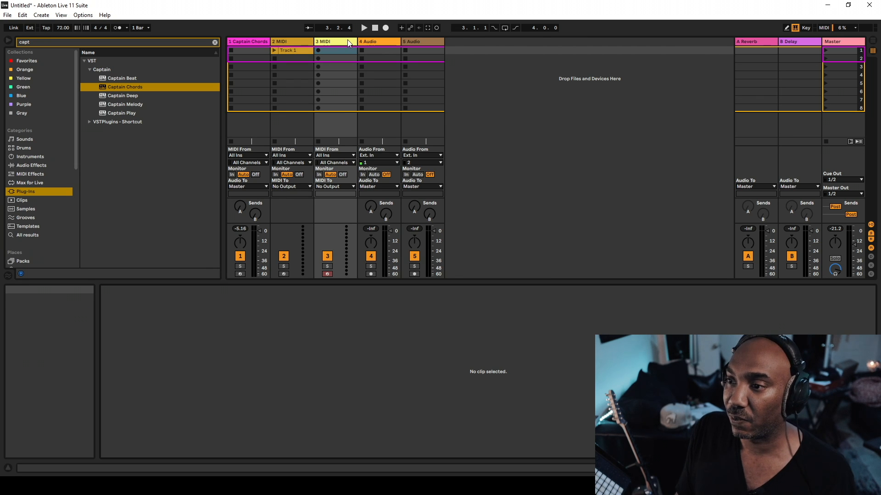
Step: Drag Captain Play onto the second MIDI track to open its E minor welcome screen
left_click(283, 42)
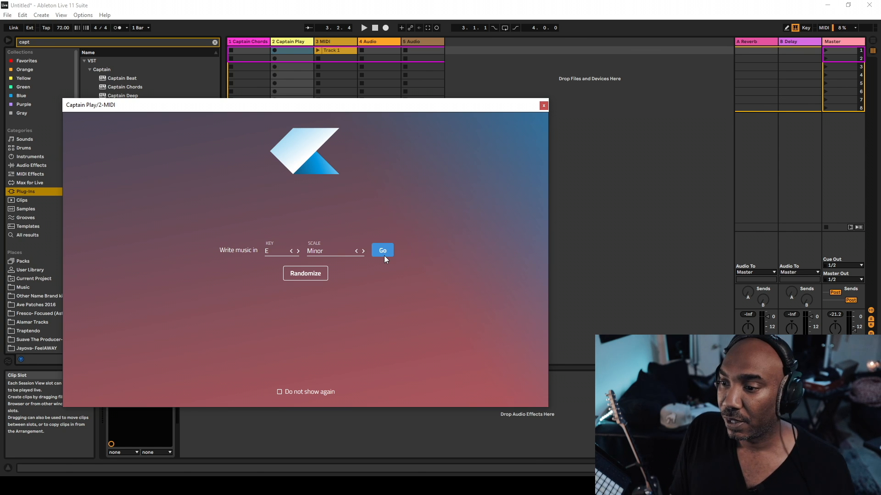
Step: Start Captain Play in E minor with Heaven Pluck Lead and drag out the melody clip
left_click(382, 250)
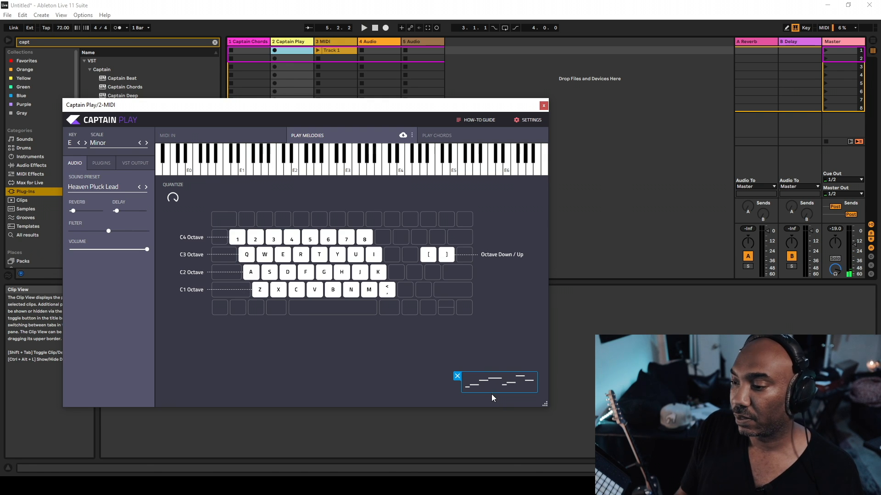
left_click(543, 105)
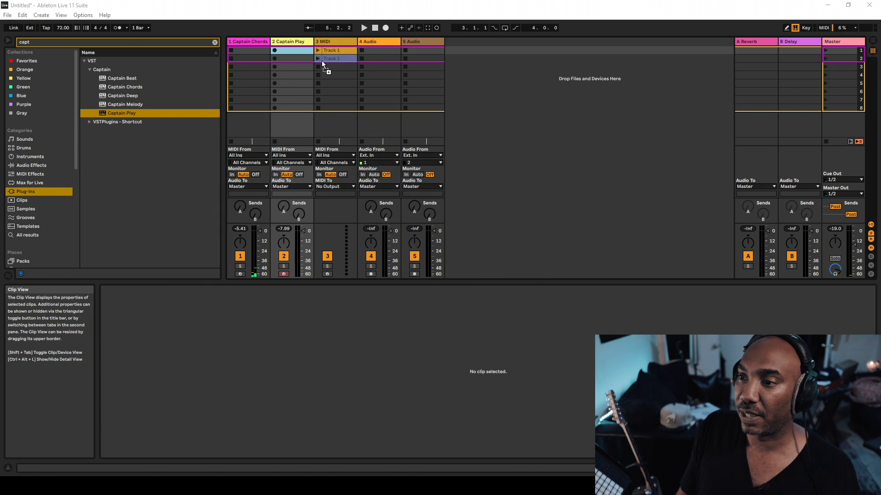
Step: Drop the clip on a new fourth MIDI track and open Captain Chords' progression list
double_click(292, 59)
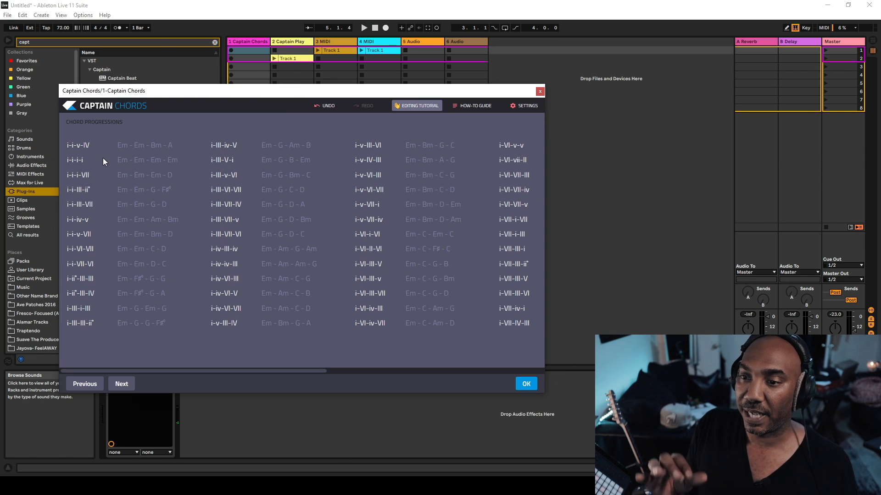
Step: Scroll the progression list and confirm the i-VII-i-VII (Em–D–Em–D) progression
scroll("right", 3)
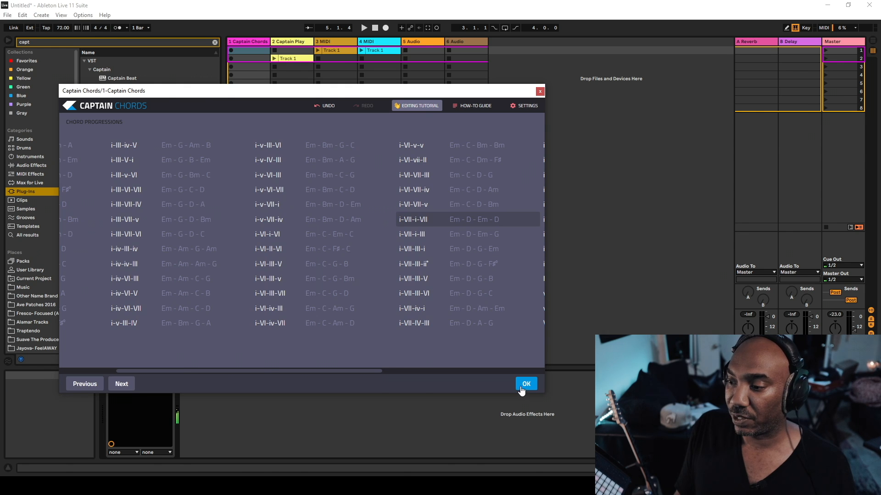
left_click(526, 383)
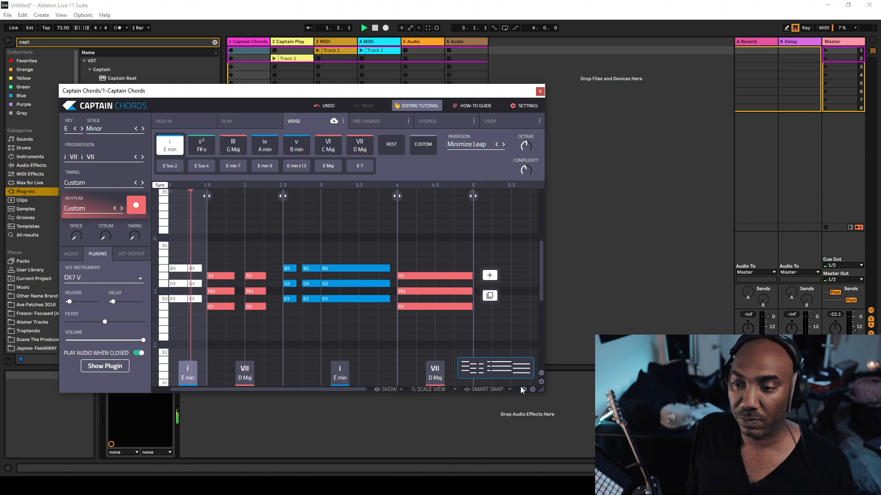